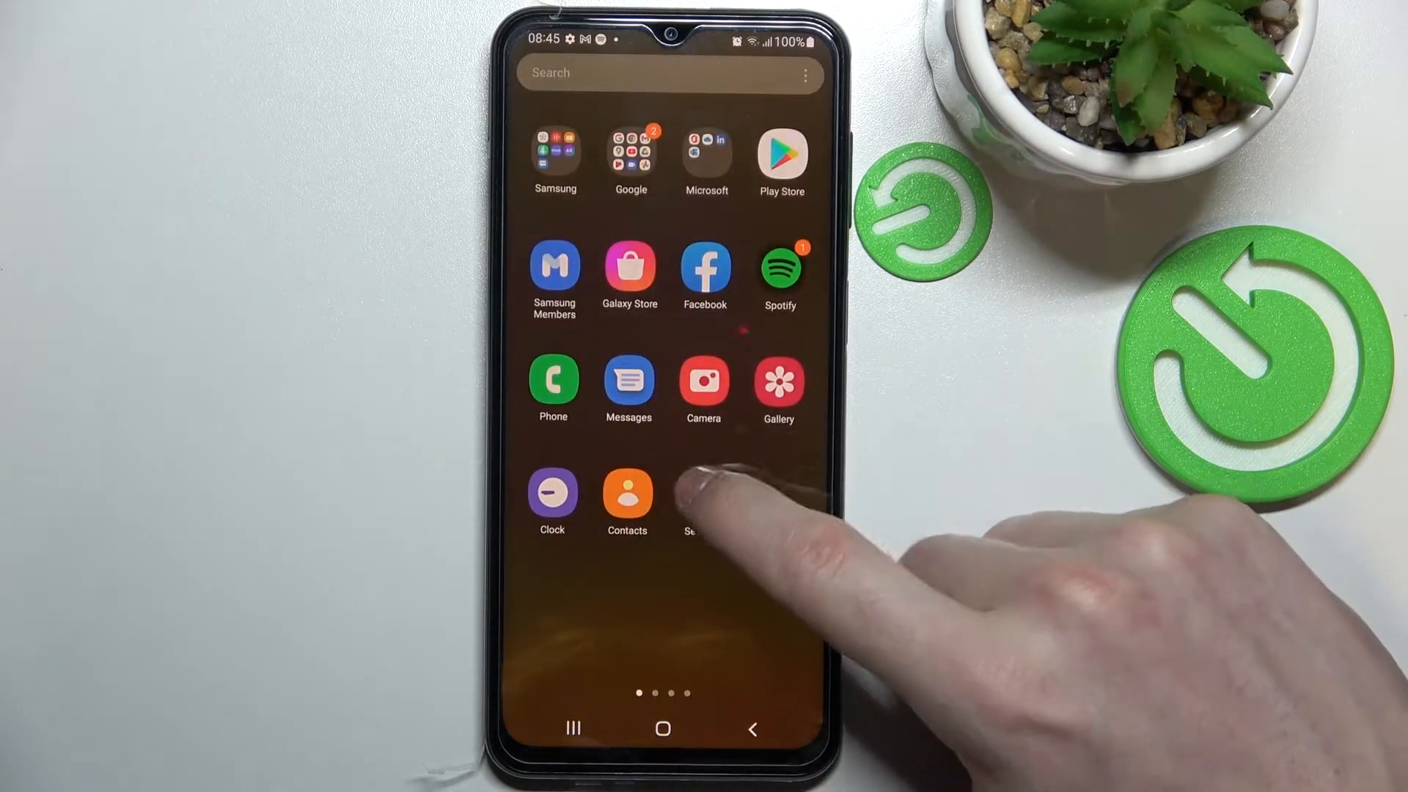
Step: Go from the home screen into Settings and onto the Display page
click(702, 499)
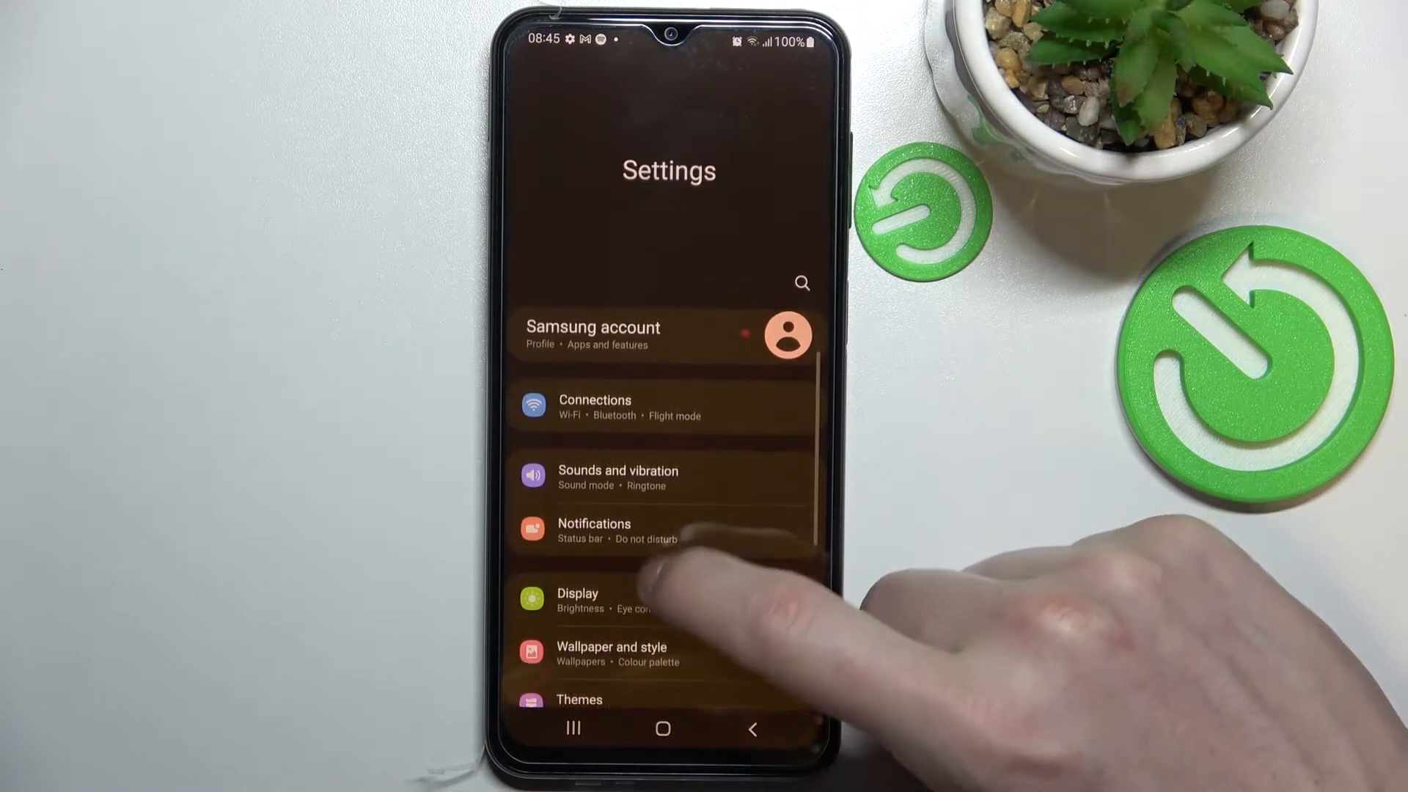
click(577, 600)
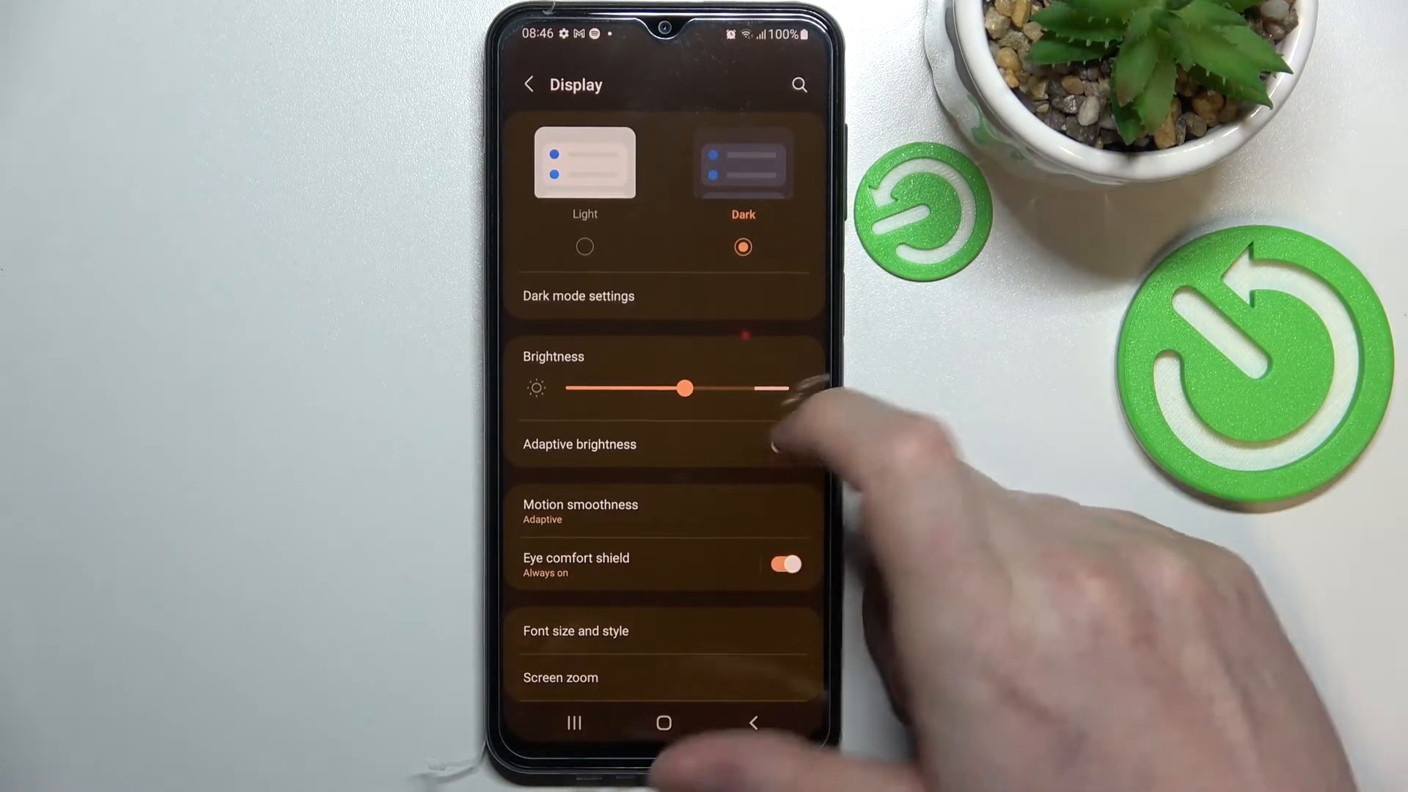
Step: Leave Adaptive brightness off and settle the Brightness slider at about the middle level
drag(686, 389, 626, 389)
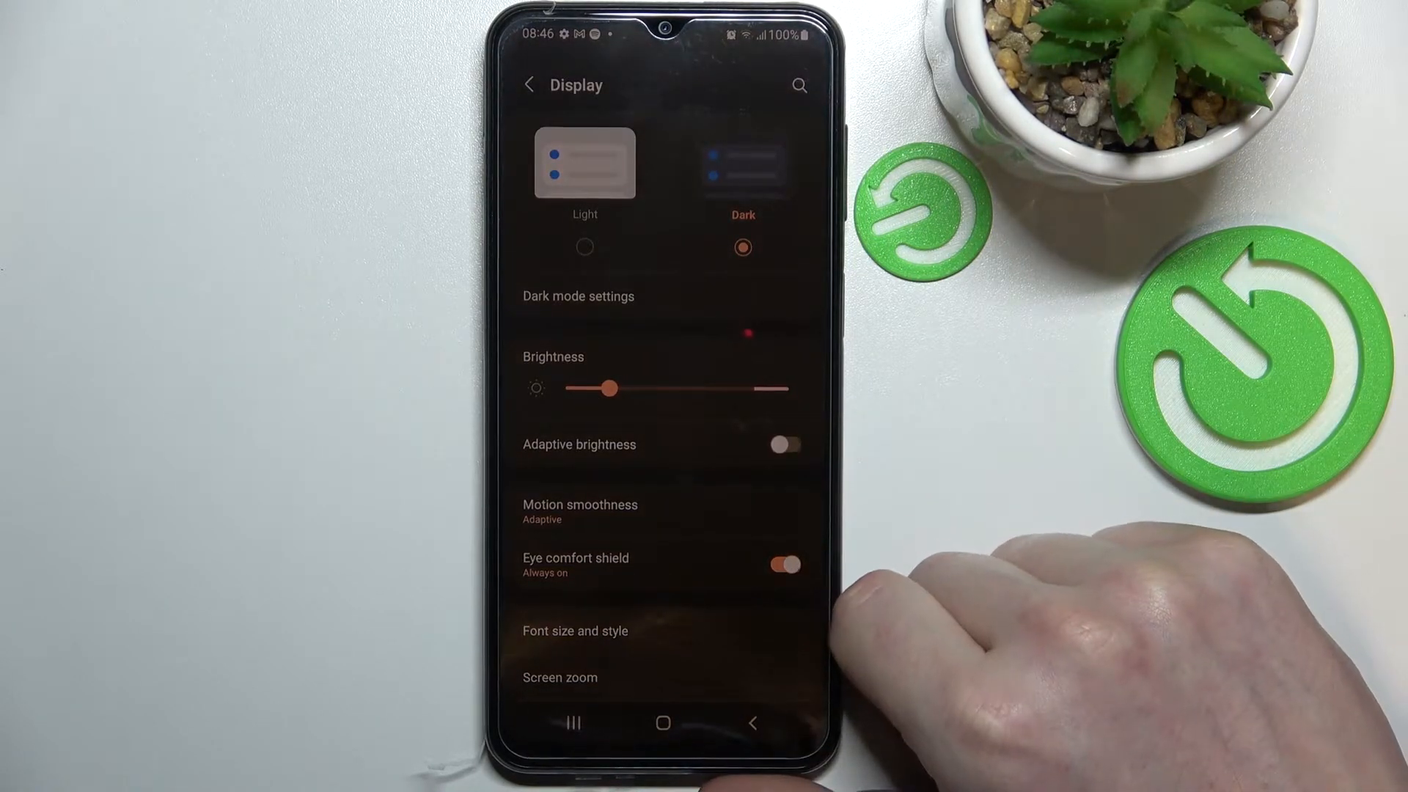
drag(610, 387, 773, 387)
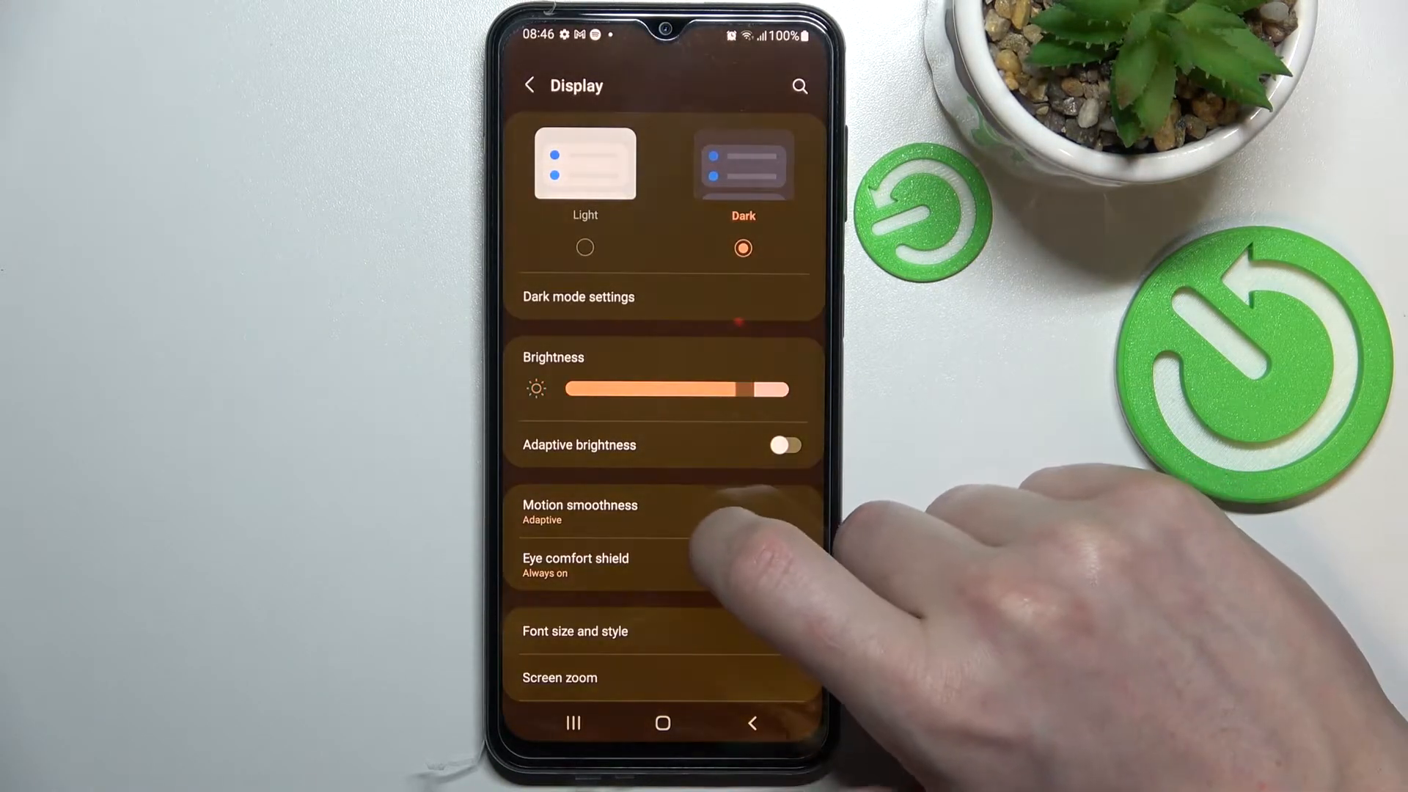
click(783, 565)
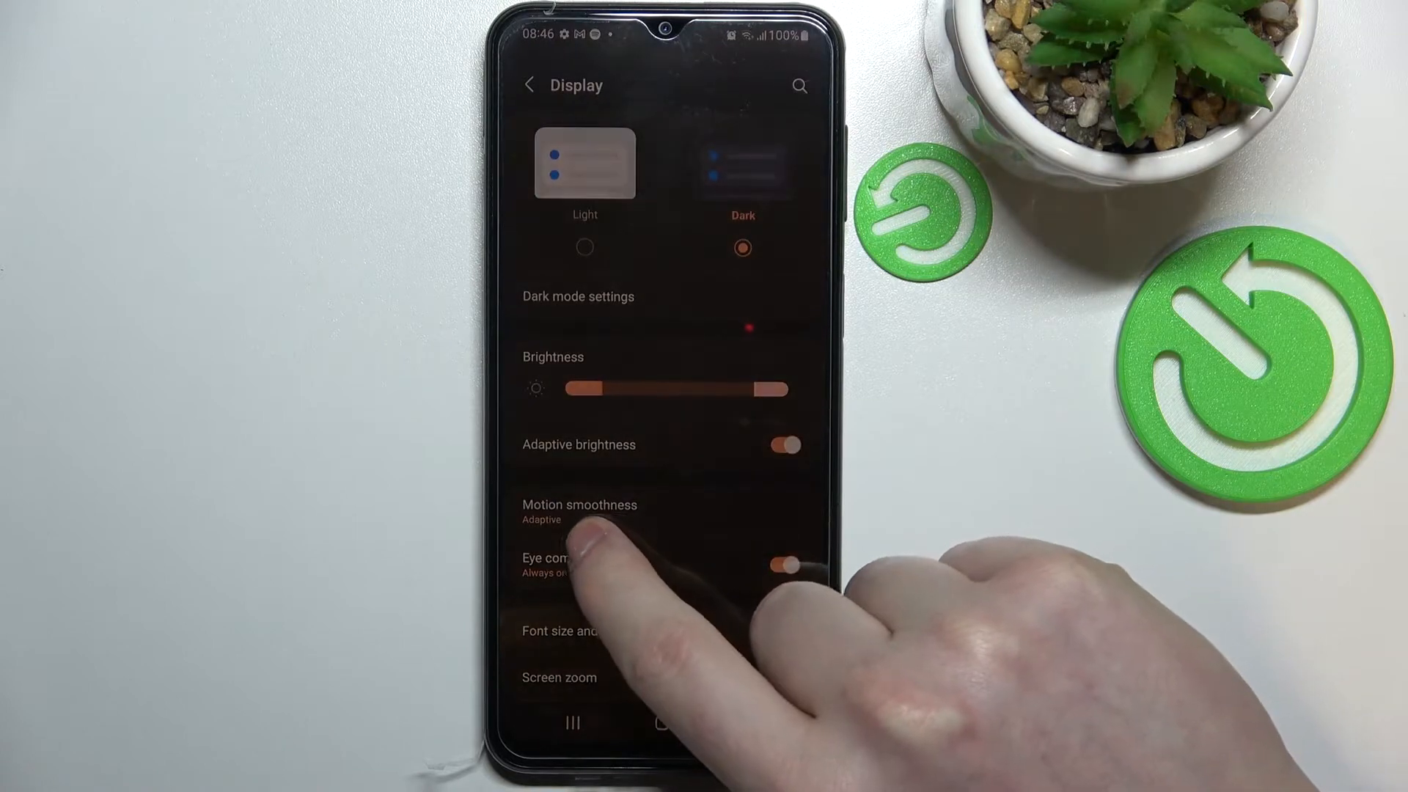
drag(767, 389, 588, 389)
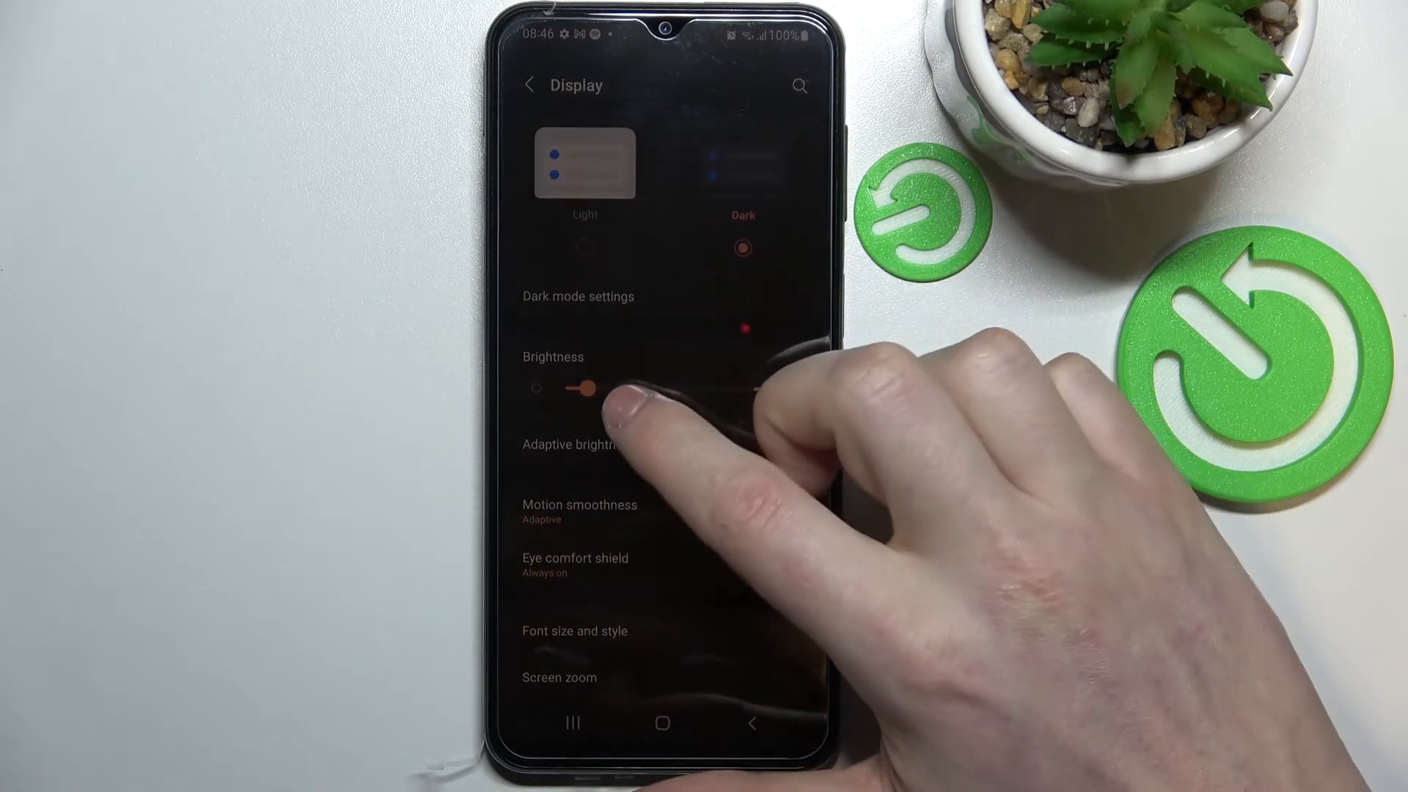
drag(588, 387, 695, 387)
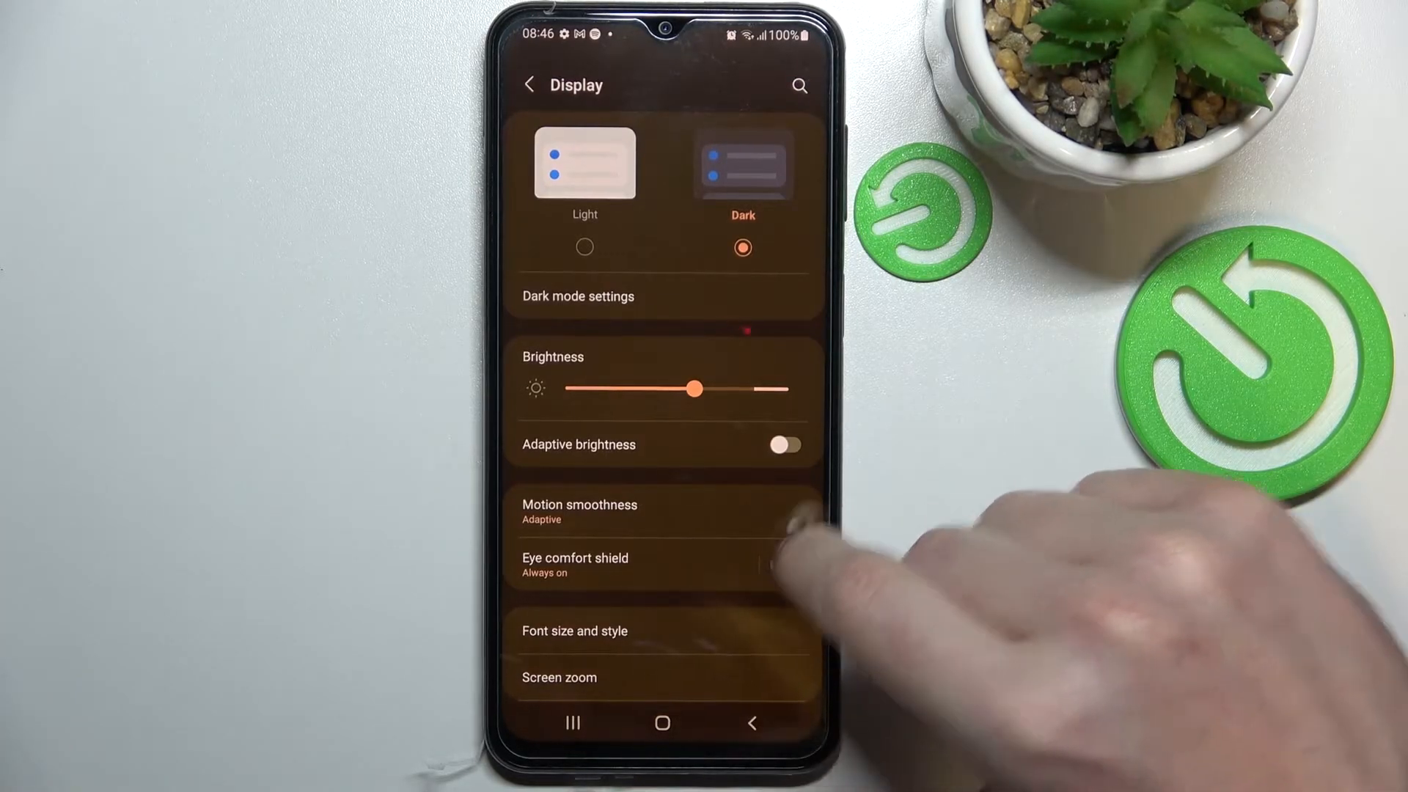
Step: Enable Eye comfort shield and return to the Display page
click(573, 563)
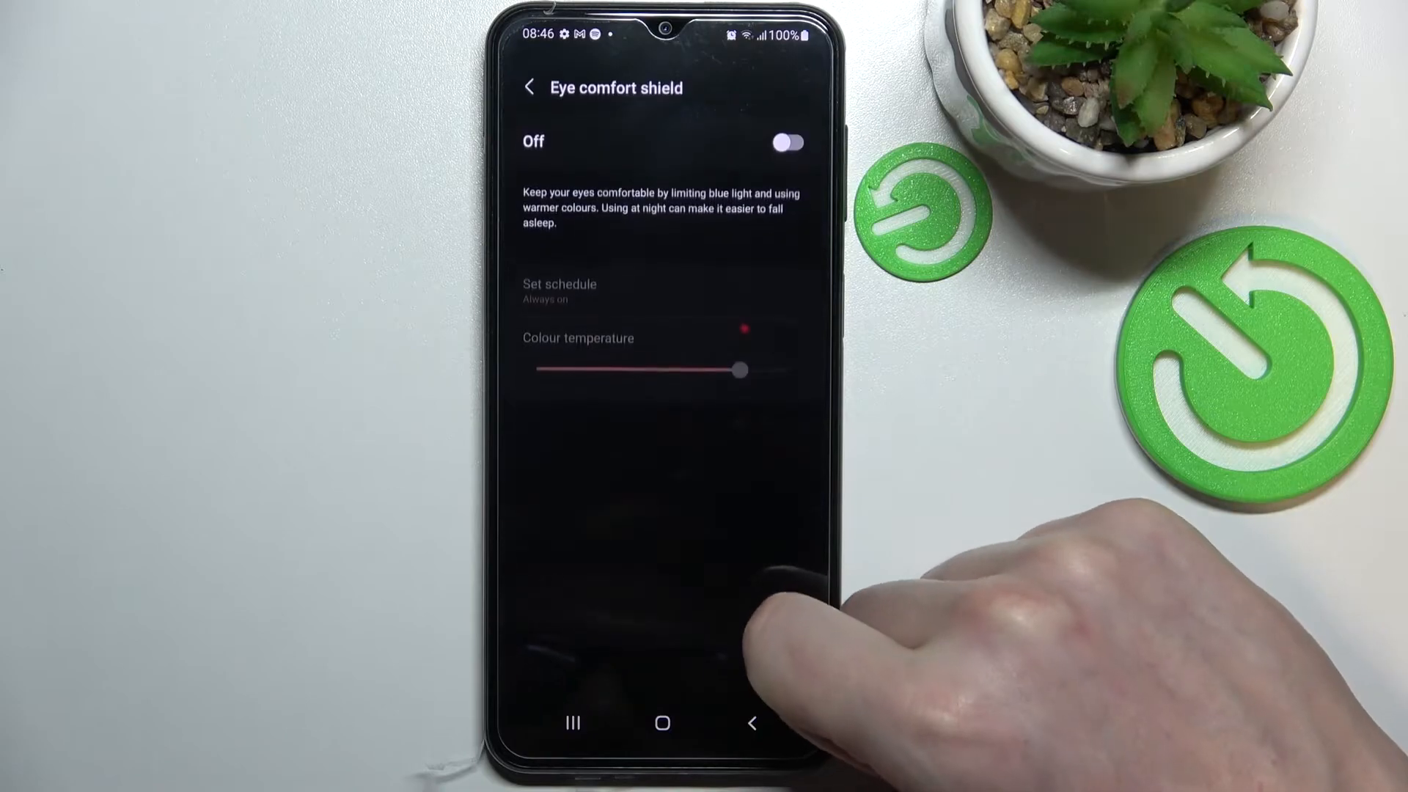
click(786, 142)
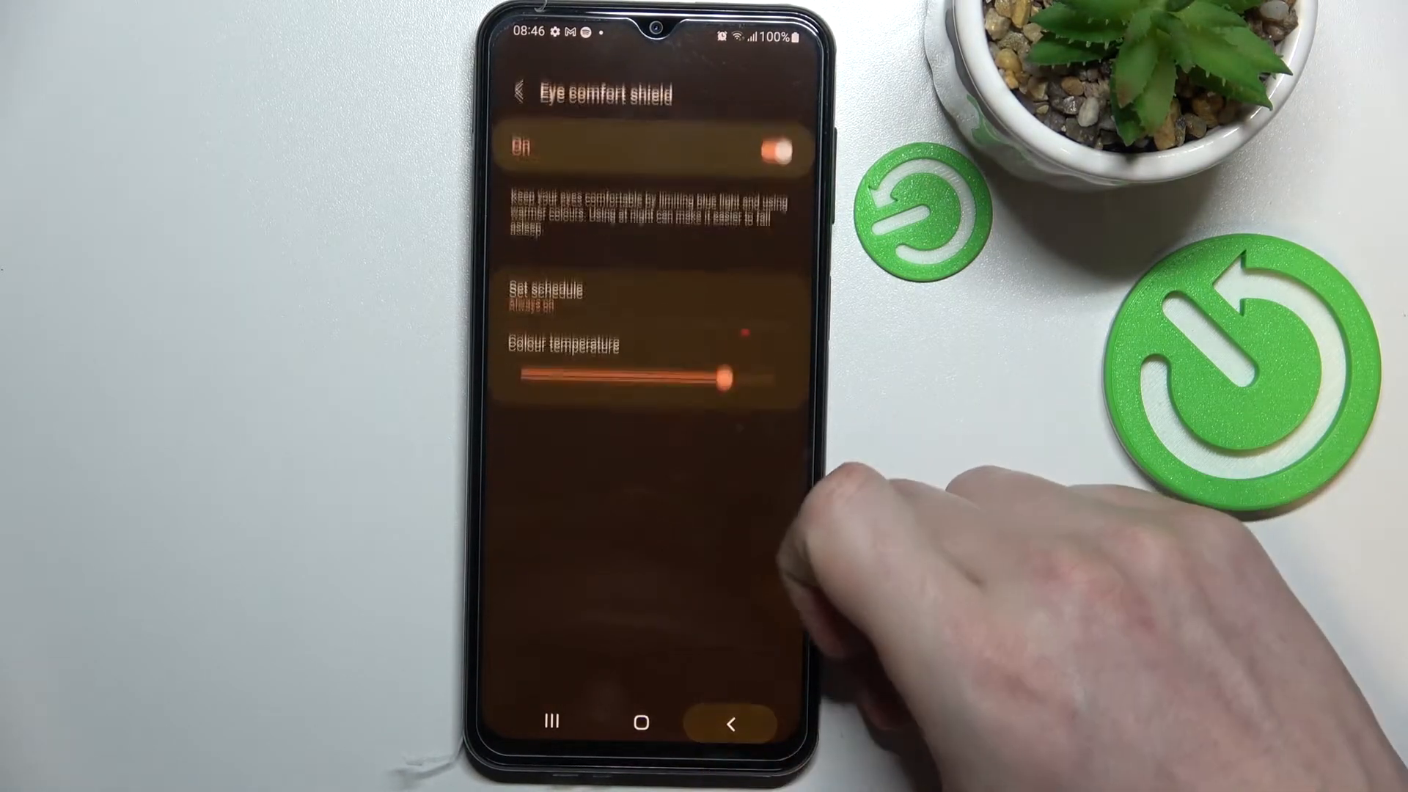
click(729, 723)
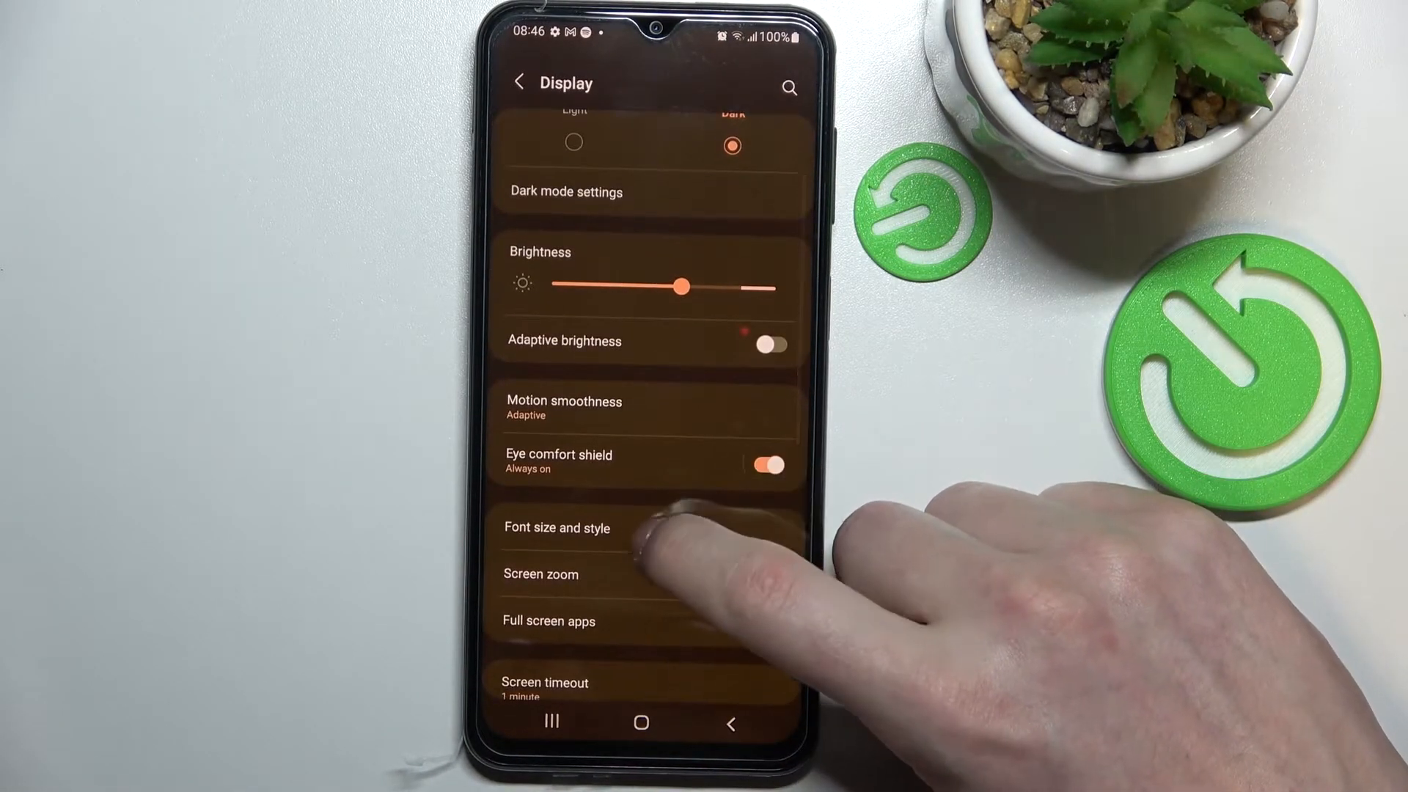
Step: Set Font size to the second notch (one step smaller) after trying a larger size, then go back
click(557, 528)
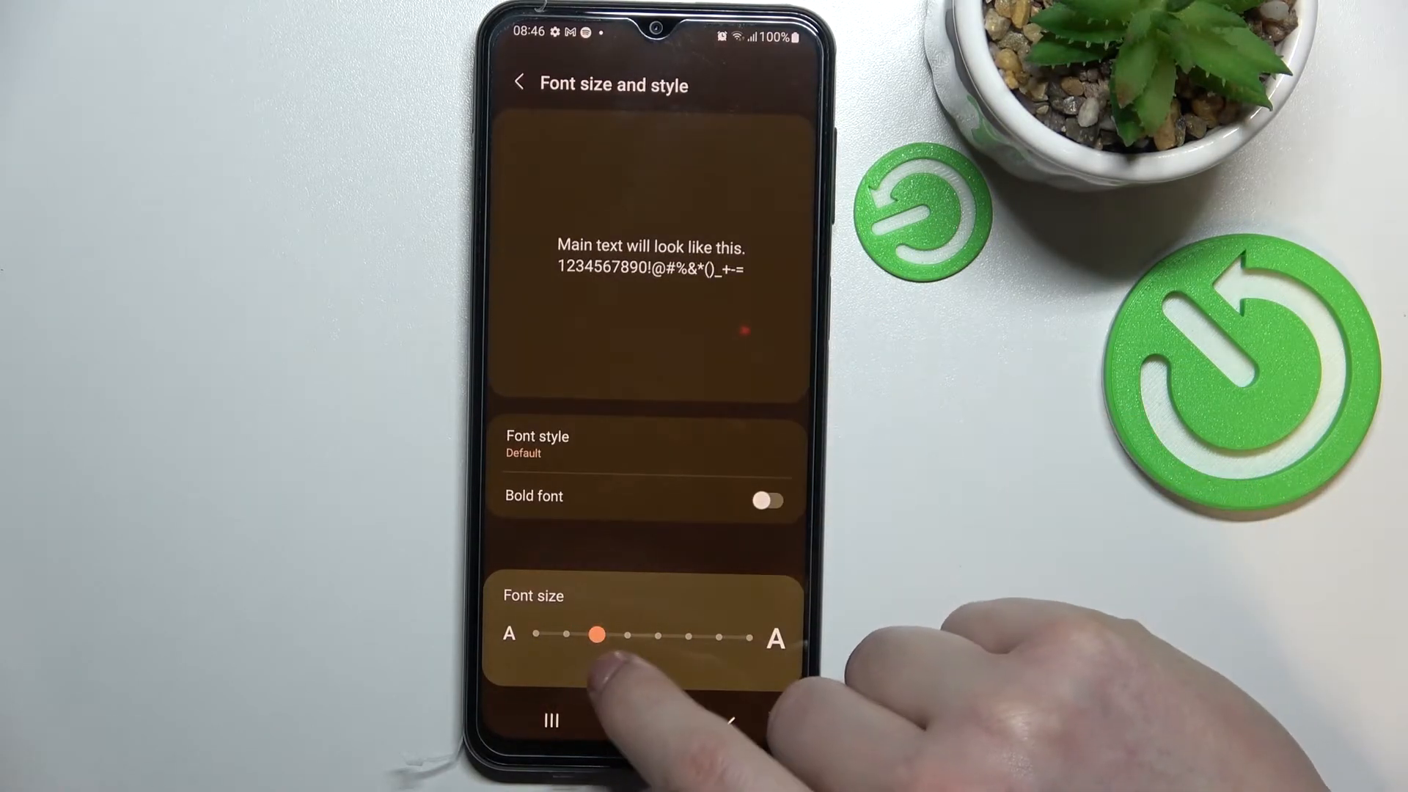
drag(594, 635, 574, 635)
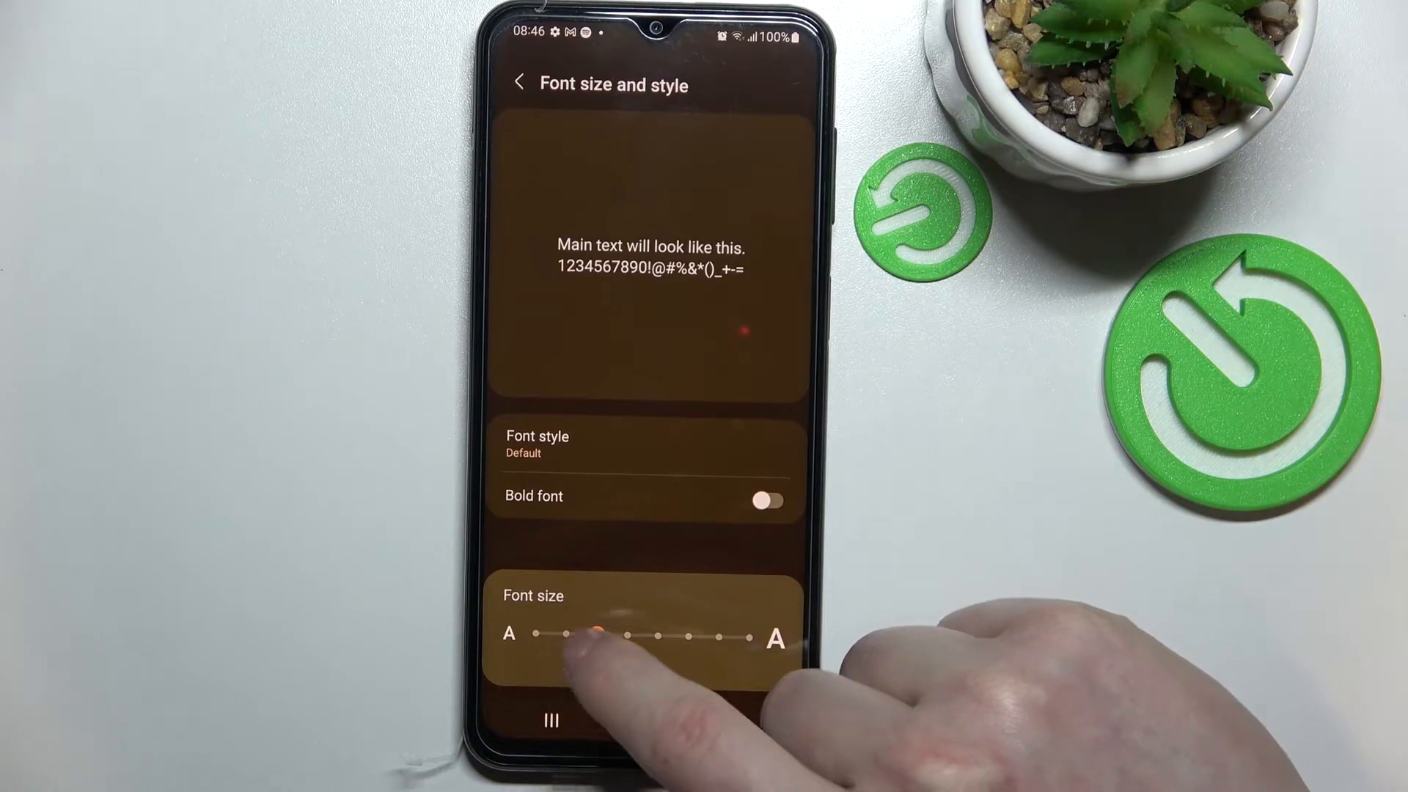
drag(583, 635, 543, 635)
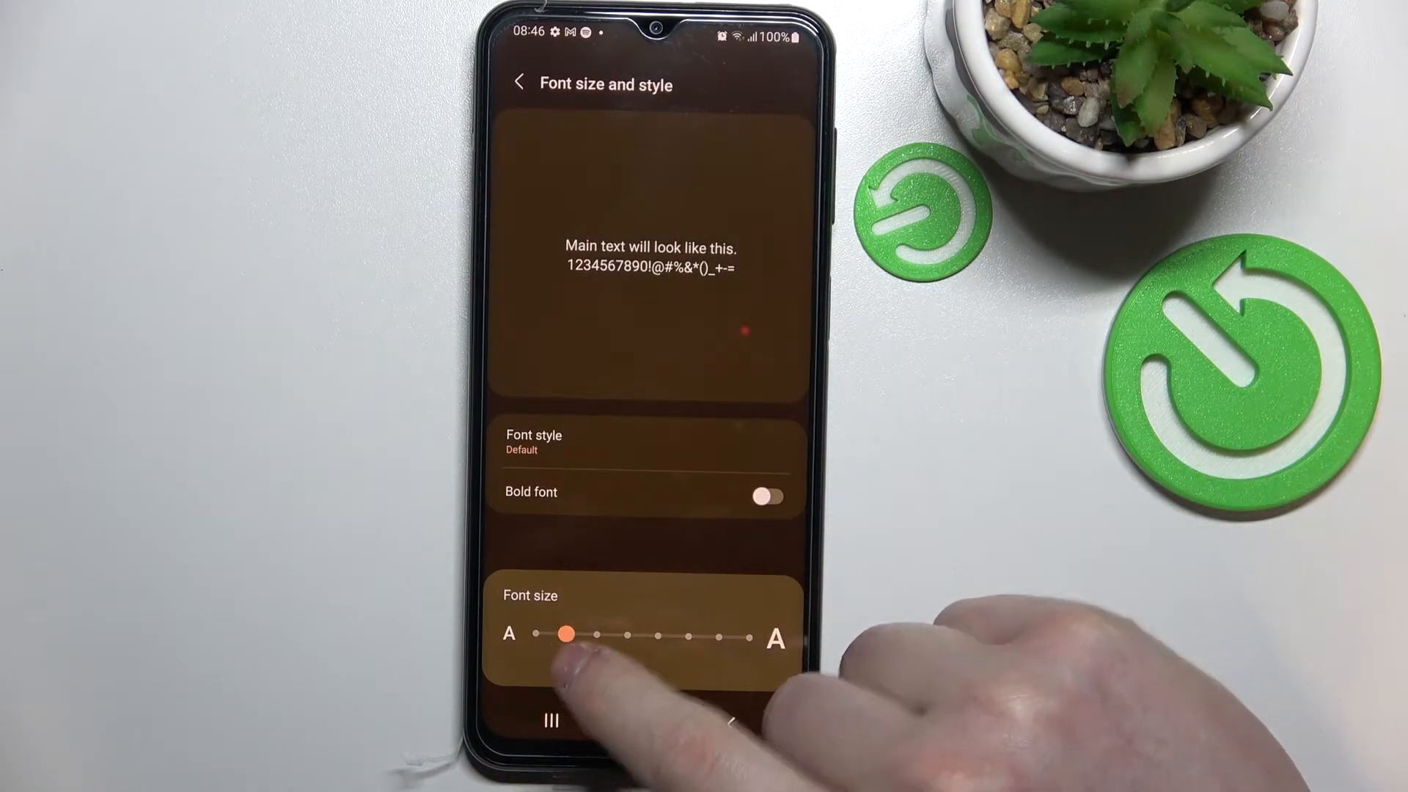
drag(567, 635, 691, 635)
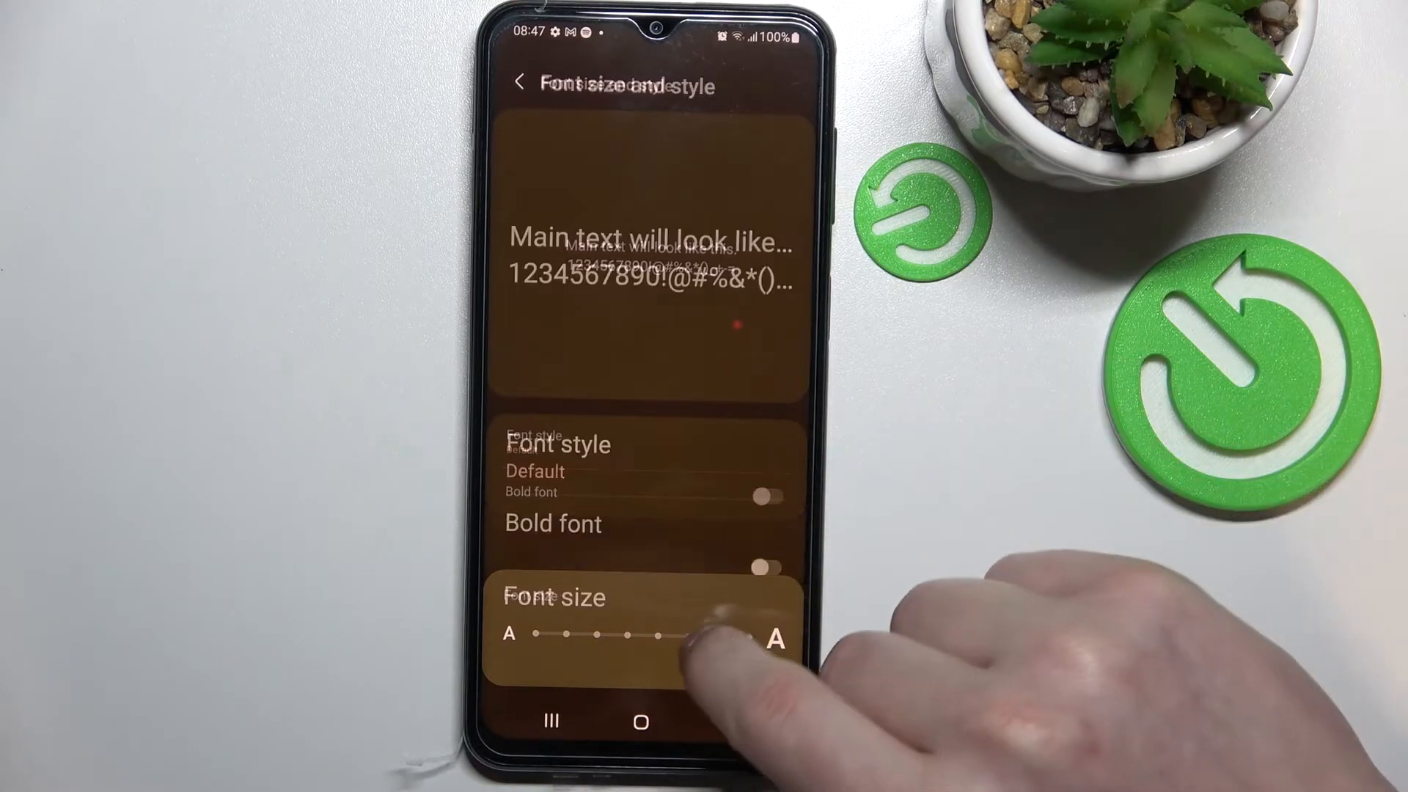
drag(681, 635, 557, 635)
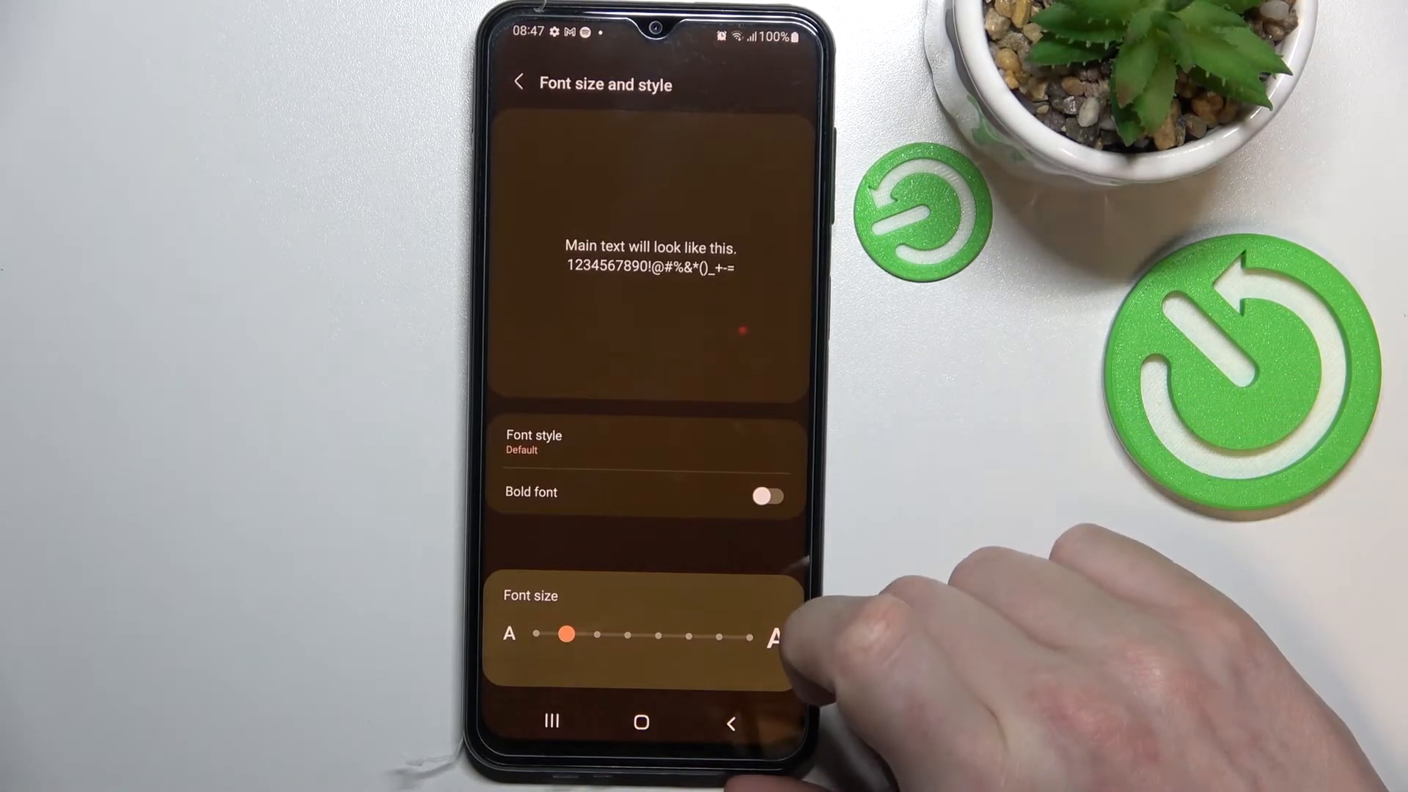
click(519, 82)
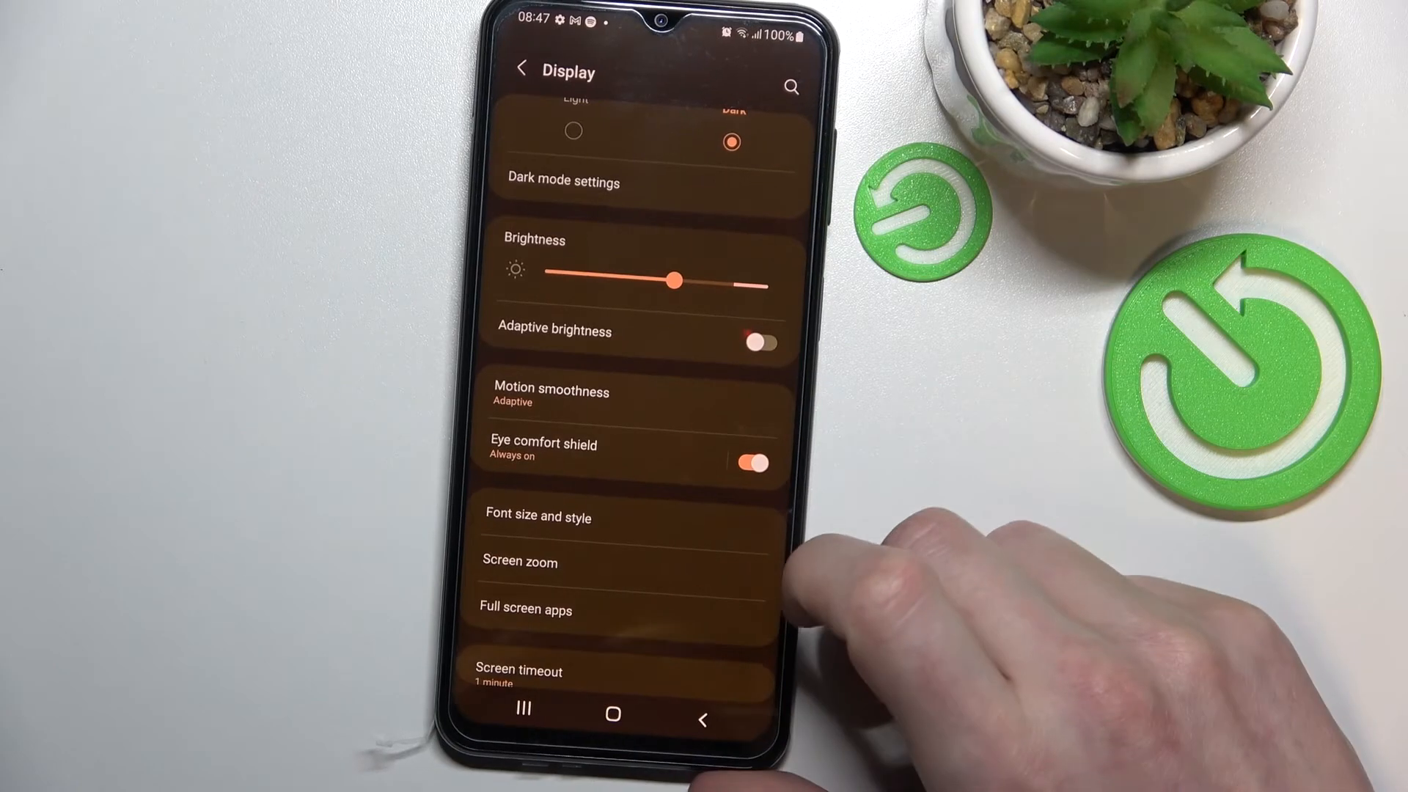